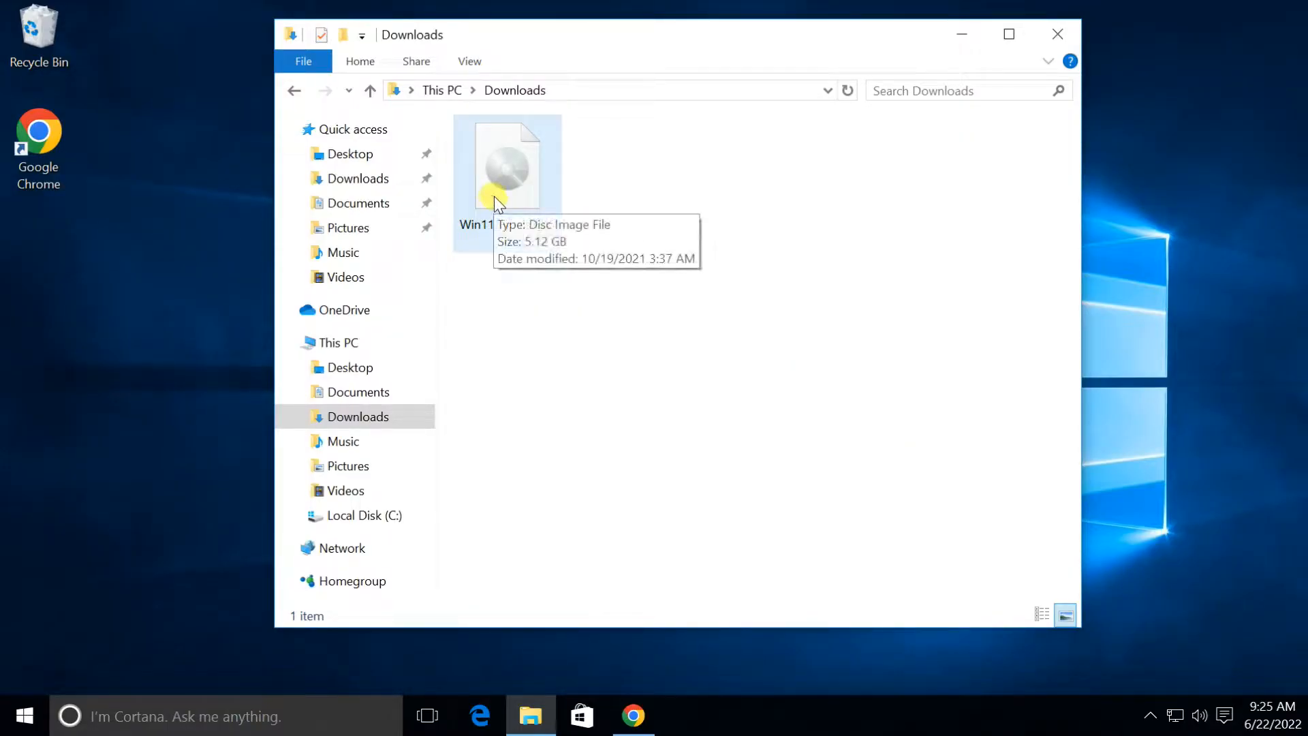
Mount the Win11 ISO from Downloads and launch setup from the mounted DVD drive
{"action": "right_click", "coordinate": [503, 177]}
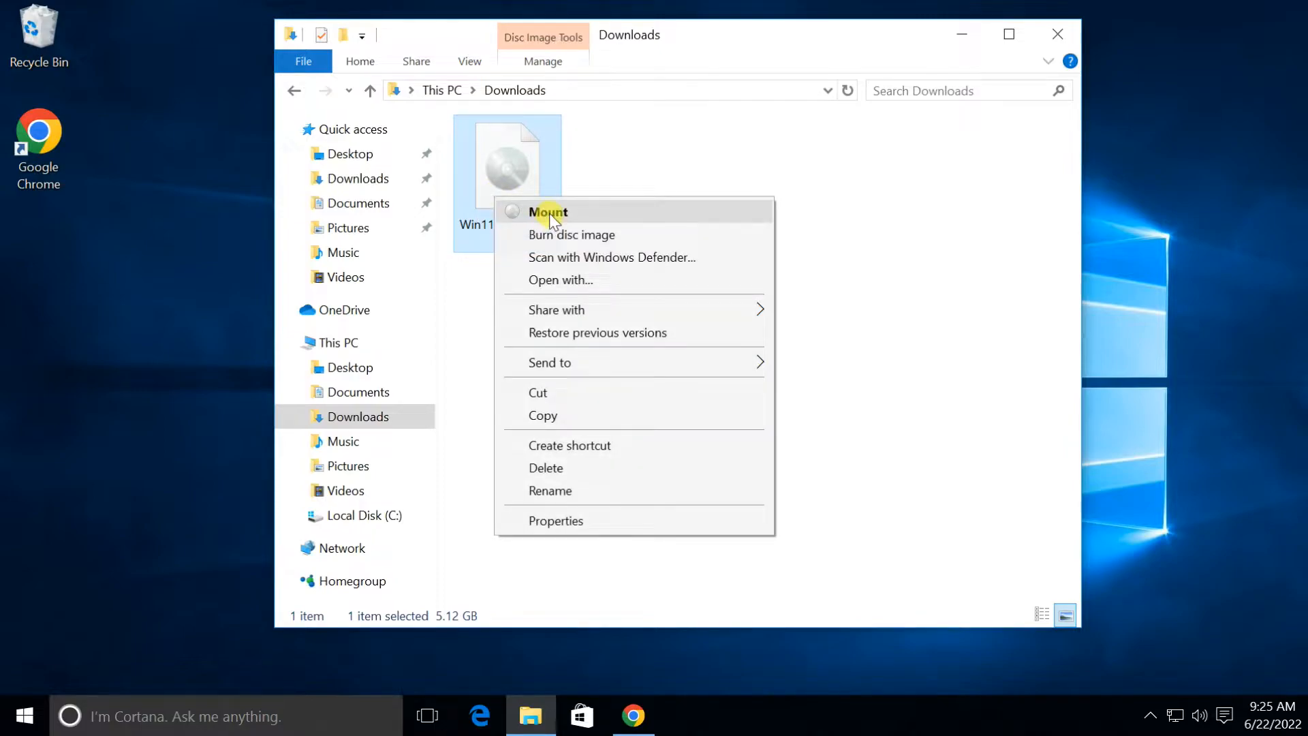
{"action": "left_click", "coordinate": [548, 212]}
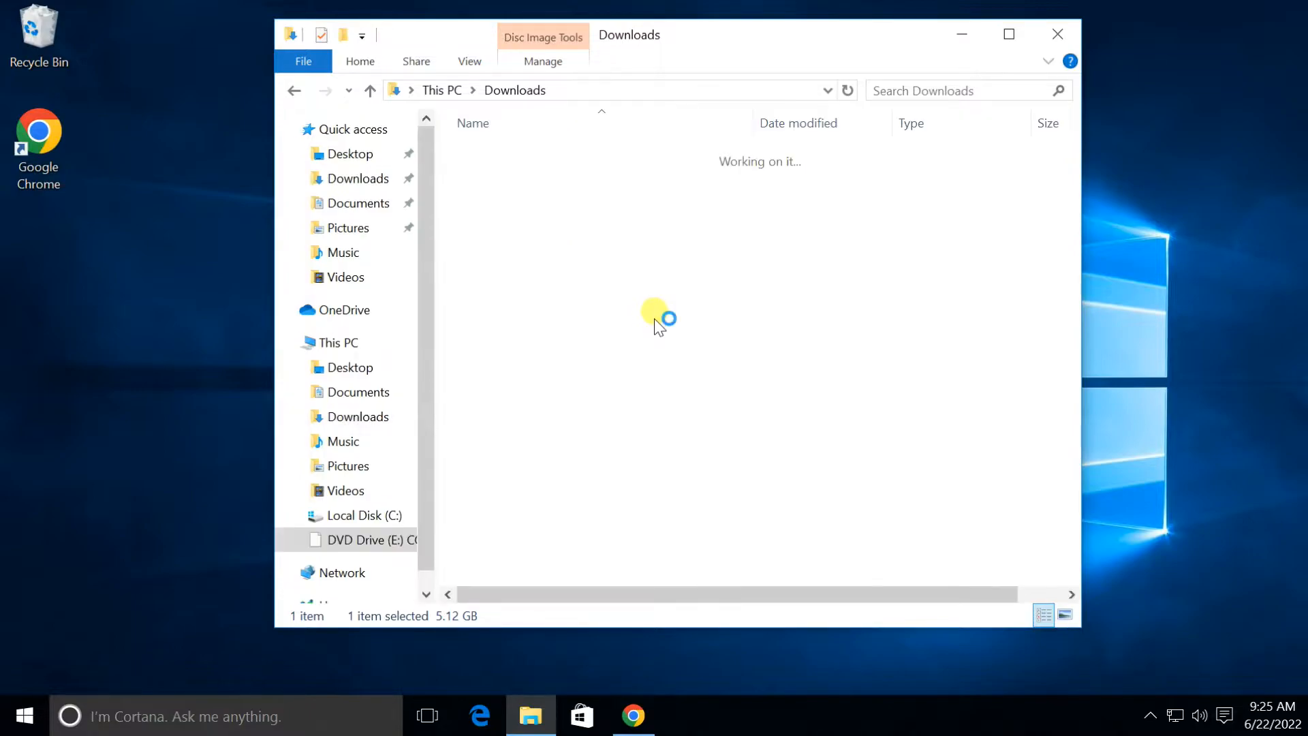
{"action": "left_click", "coordinate": [369, 540]}
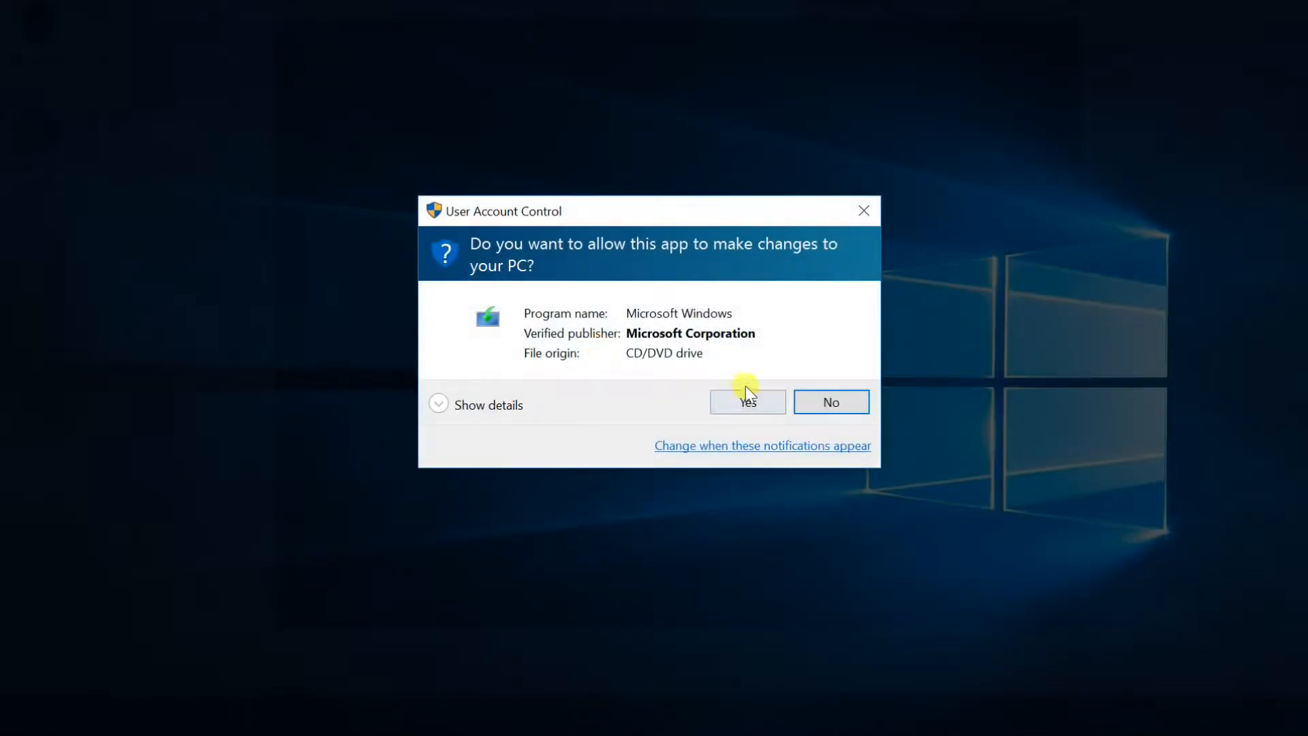
Approve UAC, choose 'Not right now' for updates, then close setup at the failed requirements check
{"action": "left_click", "coordinate": [748, 402]}
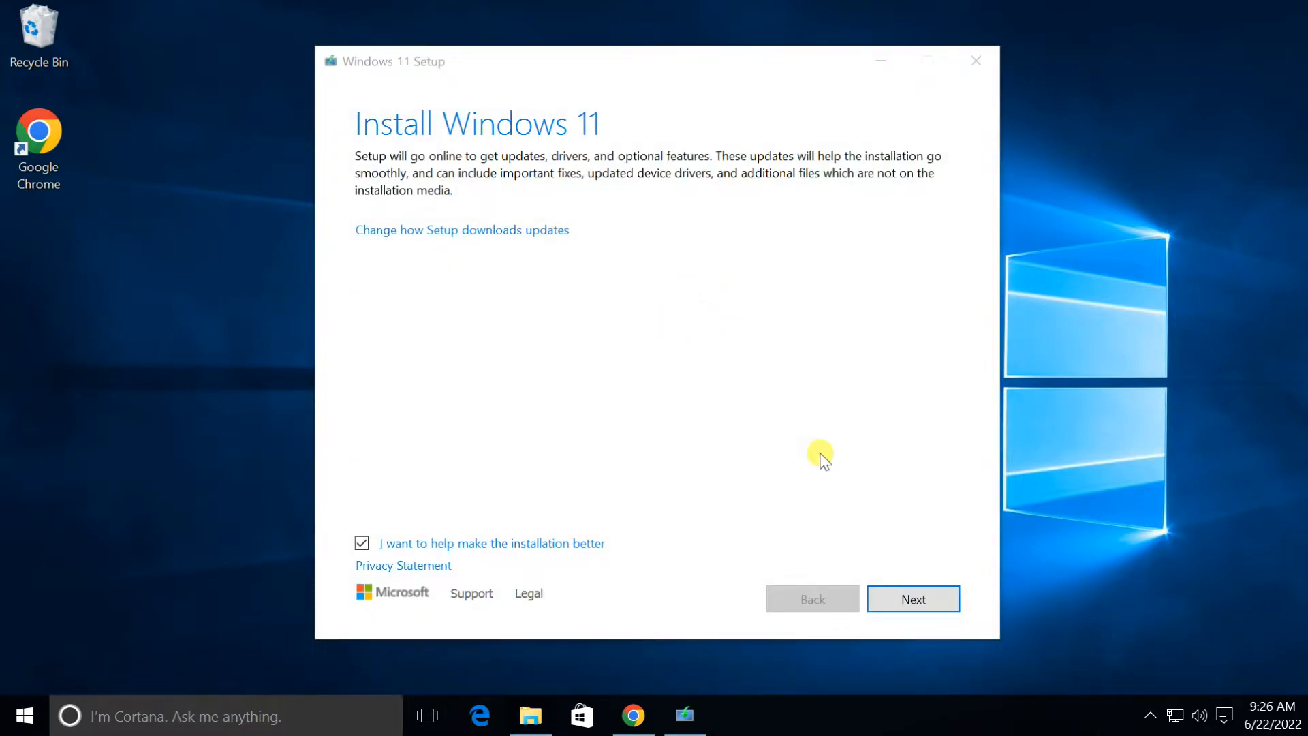
{"action": "left_click", "coordinate": [462, 230]}
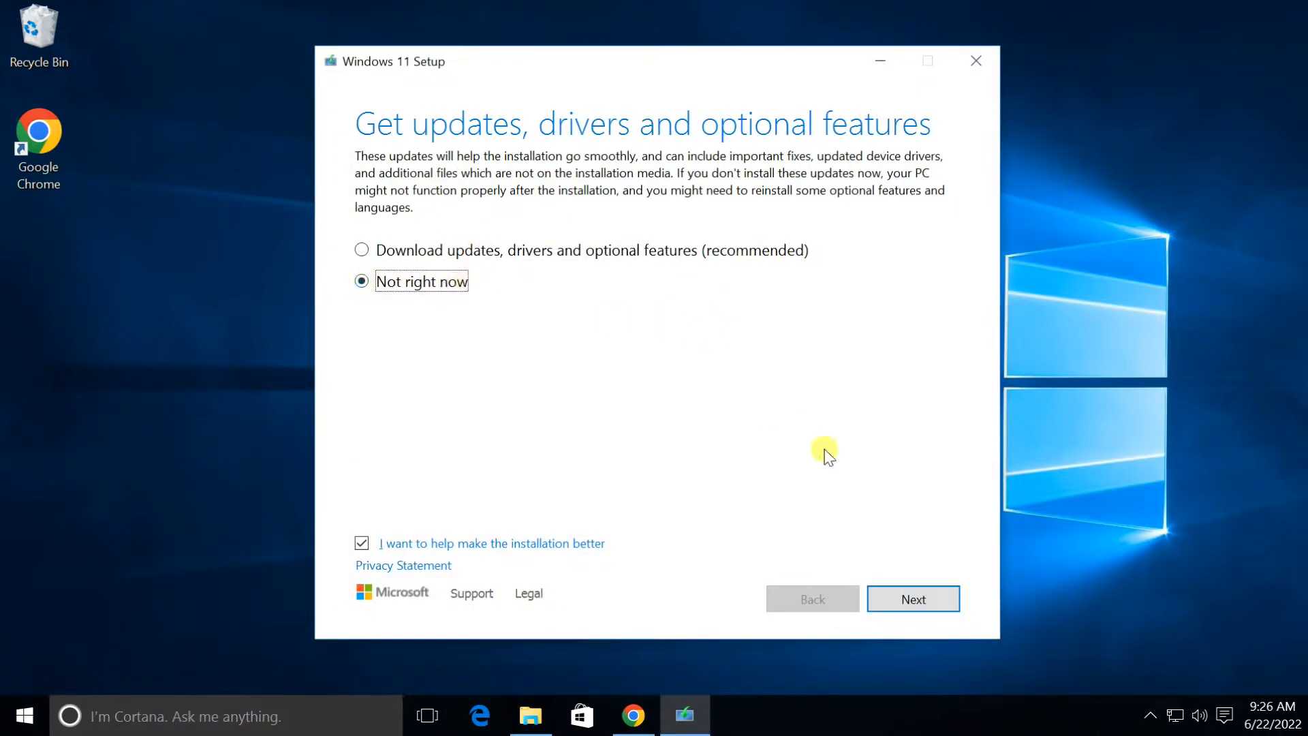
{"action": "left_click", "coordinate": [913, 599]}
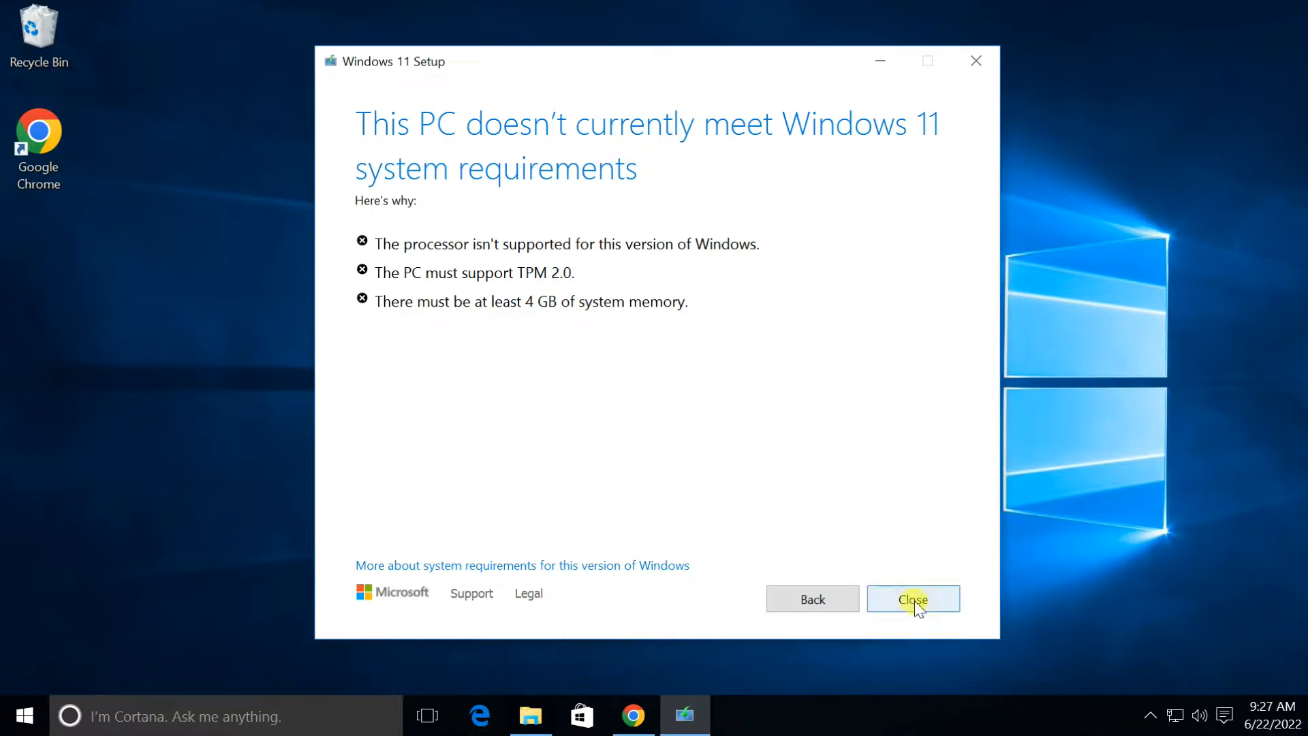
{"action": "left_click", "coordinate": [913, 599]}
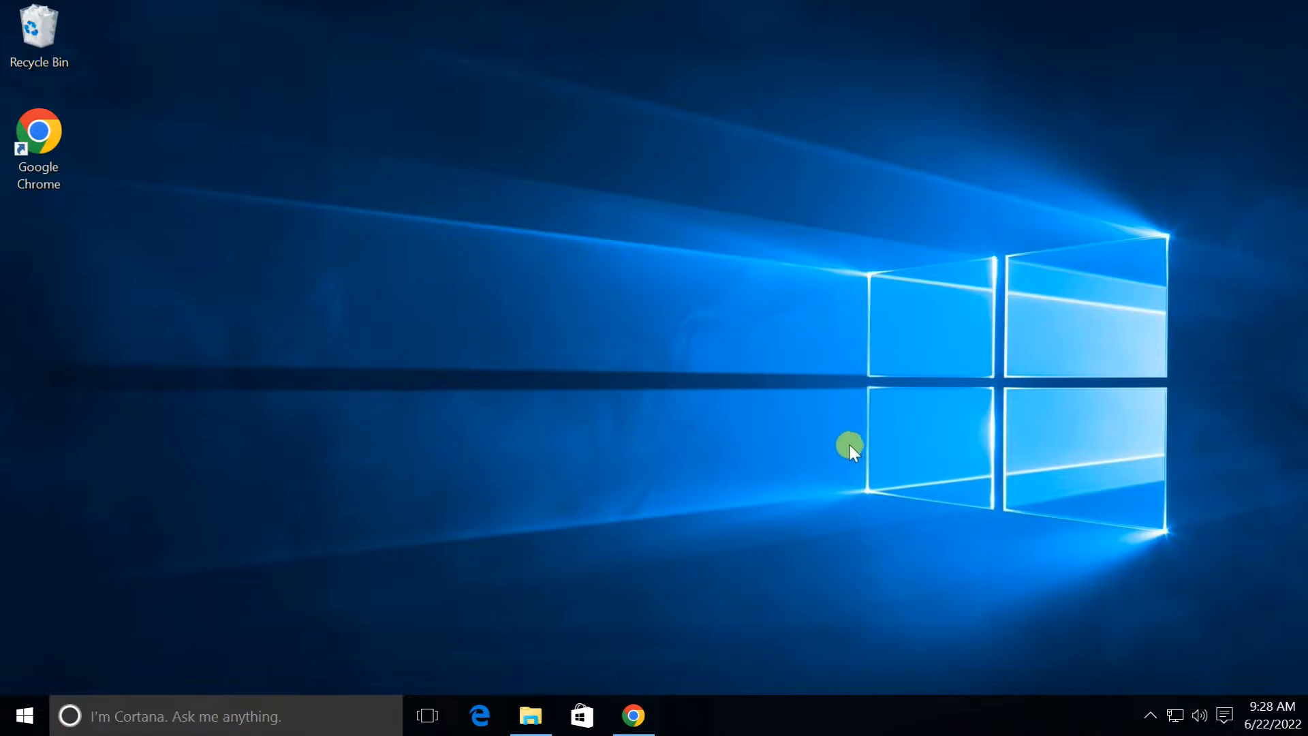
Navigate Chrome to the shared Google Drive link and download the Windows 11.txt script
{"action": "left_click", "coordinate": [633, 715]}
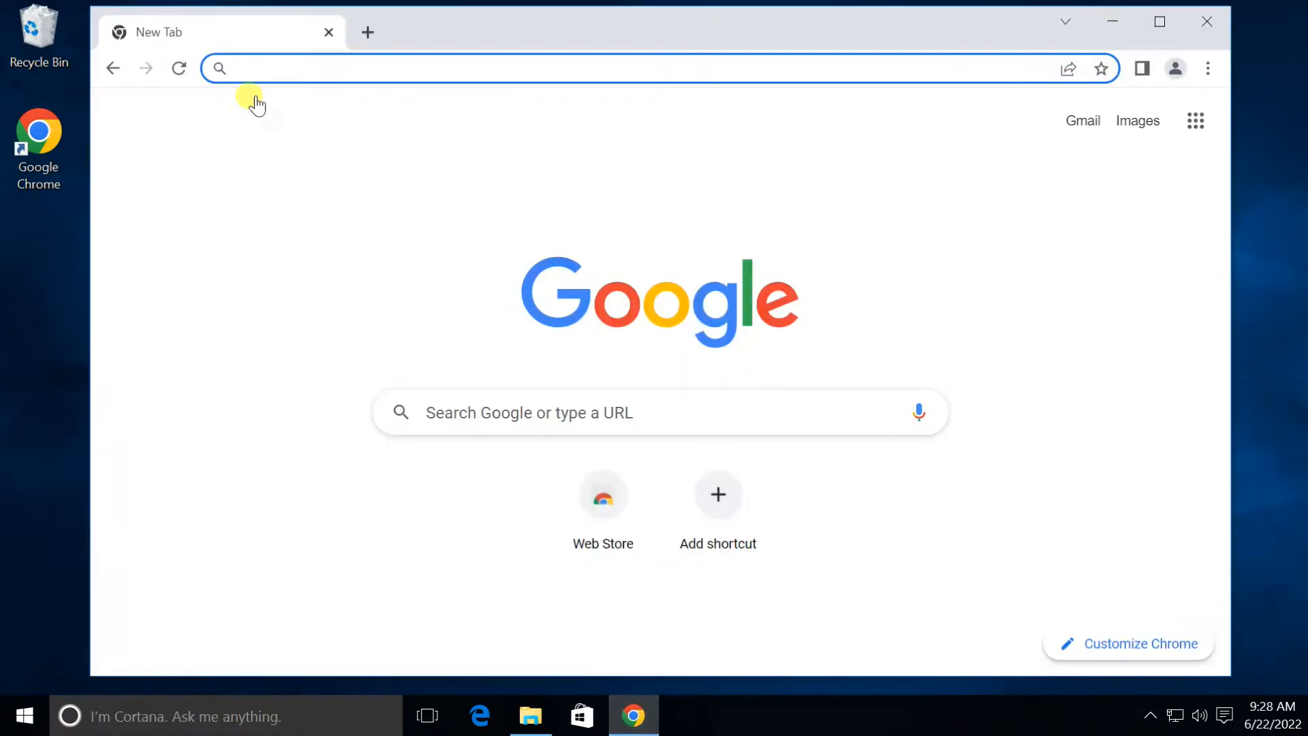
{"action": "type", "text": "https://drive.google.com/file/d/146VE7uAi2GCT9fz7N-D_fP4jV34CnbNs/view?usp=sharing"}
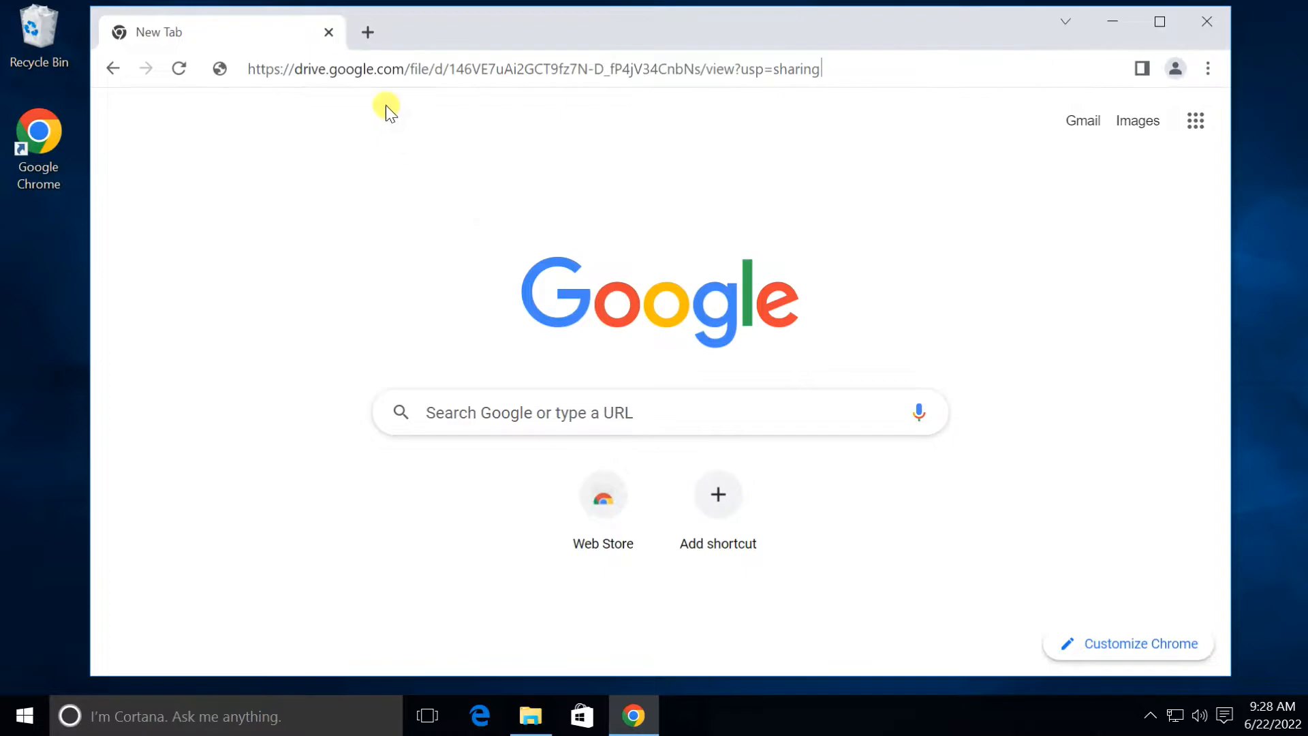
{"action": "key", "text": "Enter"}
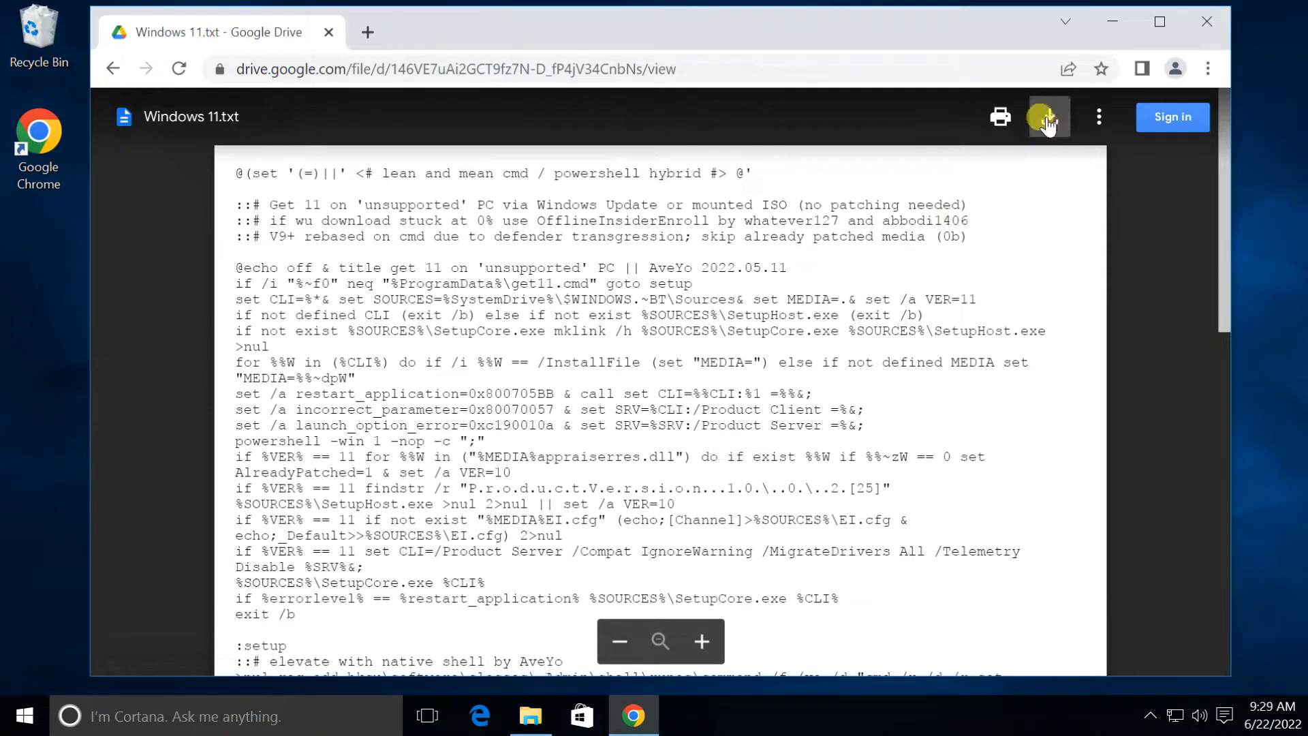
{"action": "left_click", "coordinate": [1050, 116]}
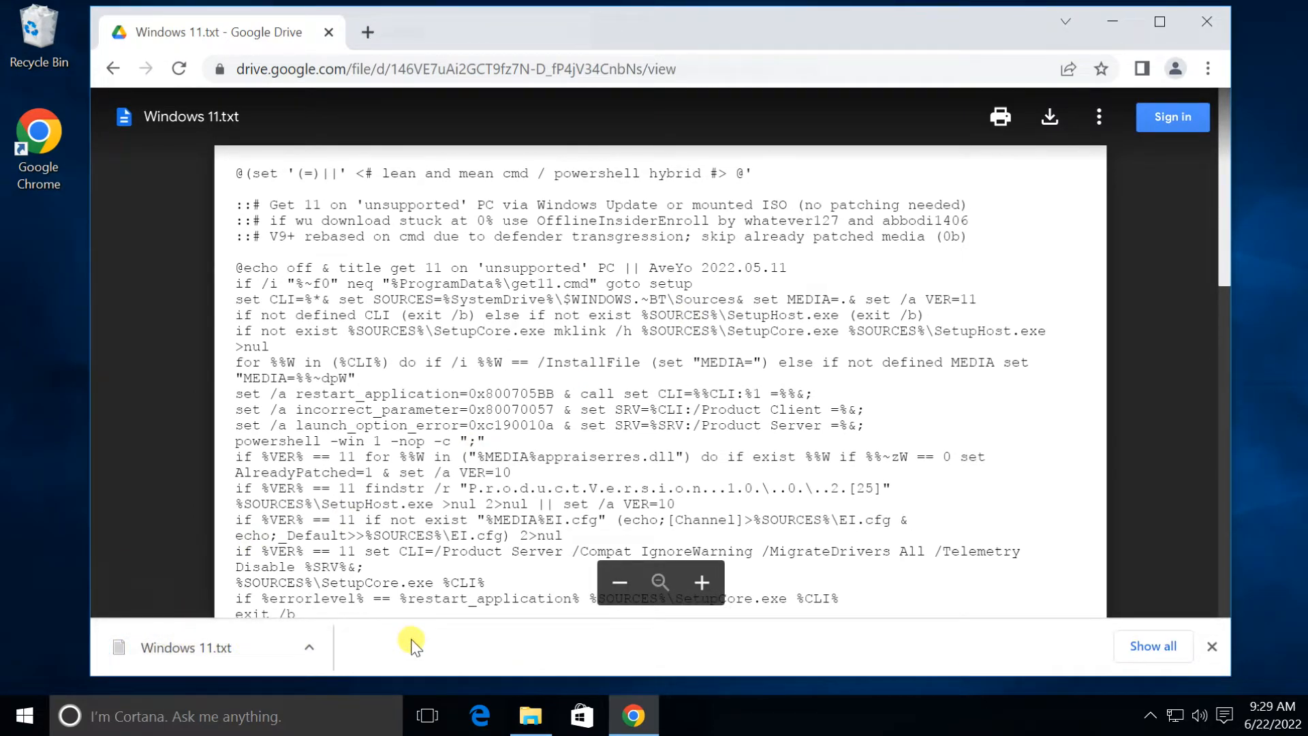
{"action": "mouse_move", "coordinate": [360, 652]}
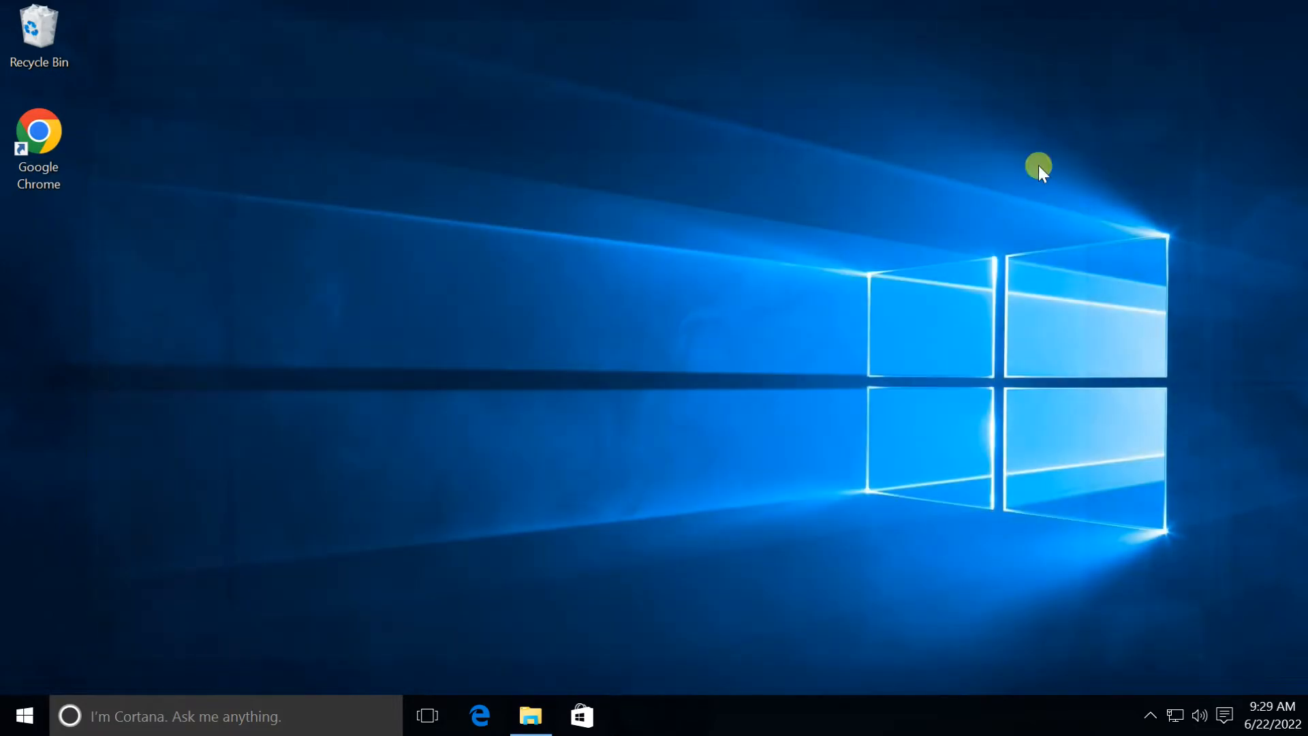
Show file name extensions in File Explorer's Downloads folder
{"action": "left_click", "coordinate": [531, 716]}
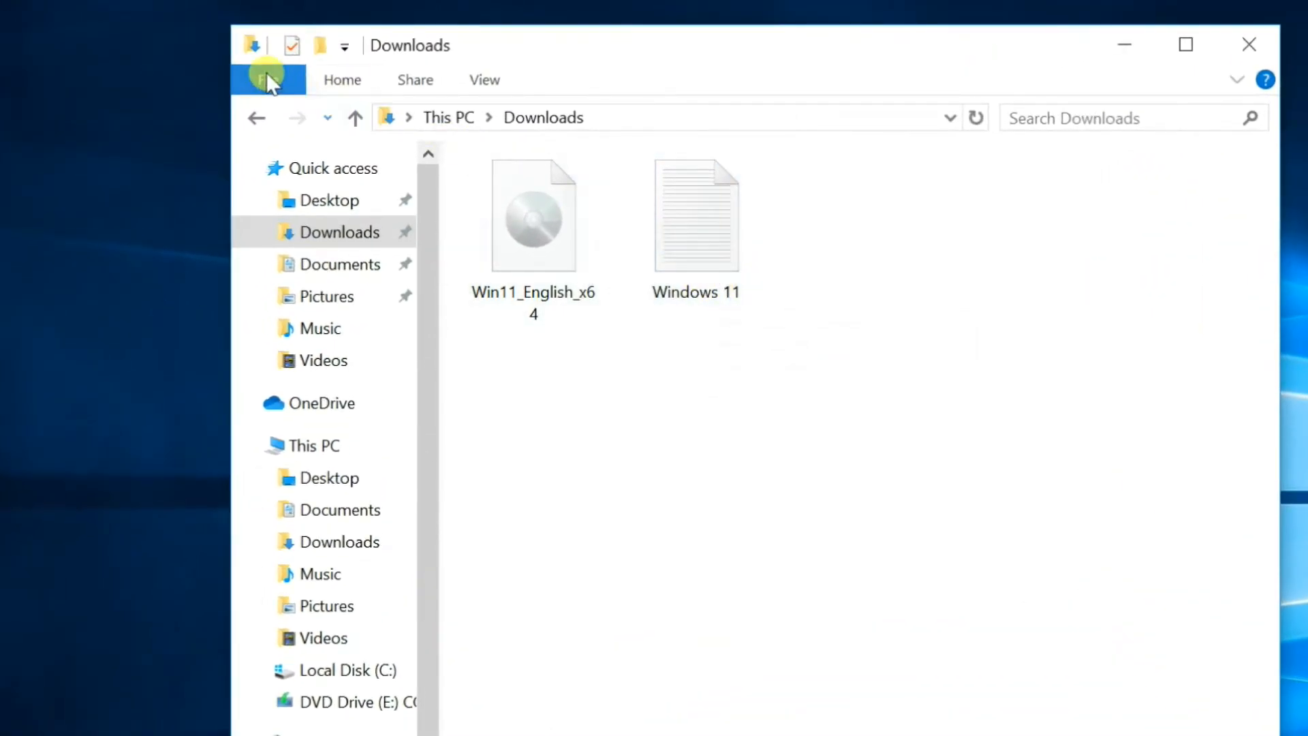
{"action": "left_click", "coordinate": [485, 80]}
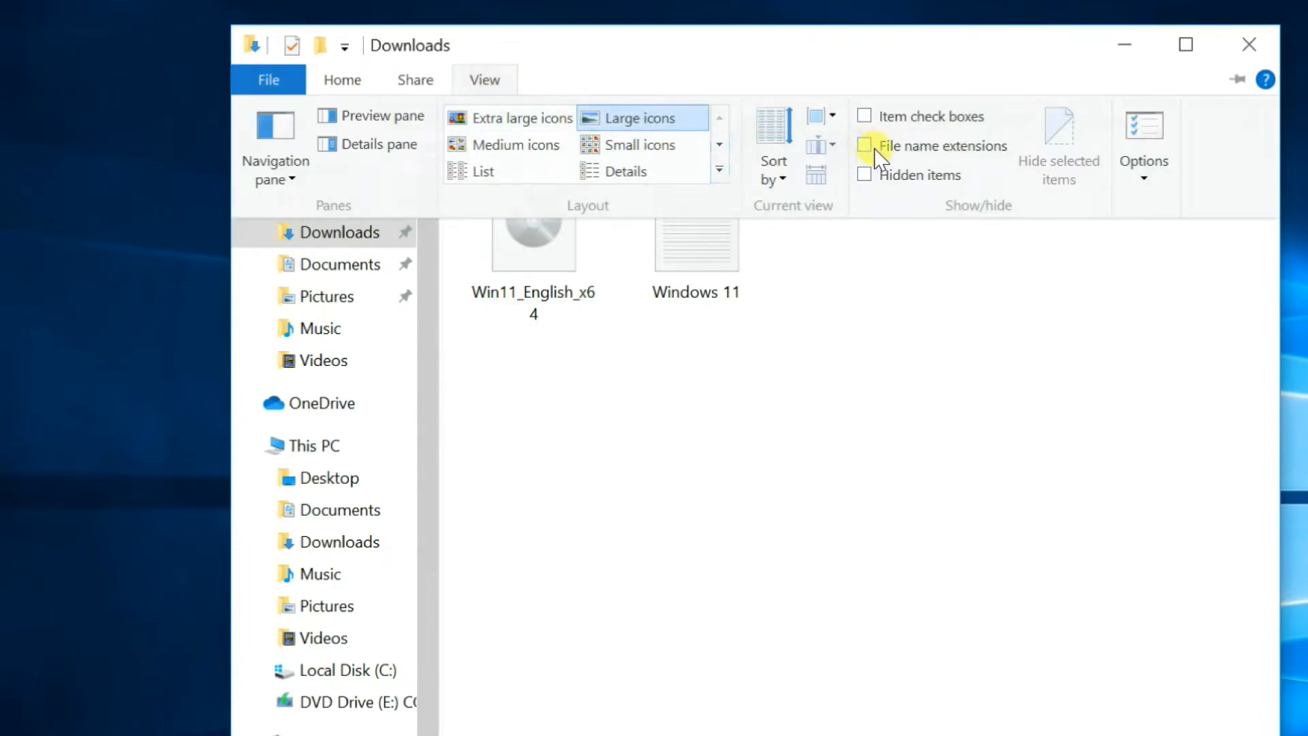
{"action": "left_click", "coordinate": [864, 145]}
{"action": "type", "text": ".cm"}
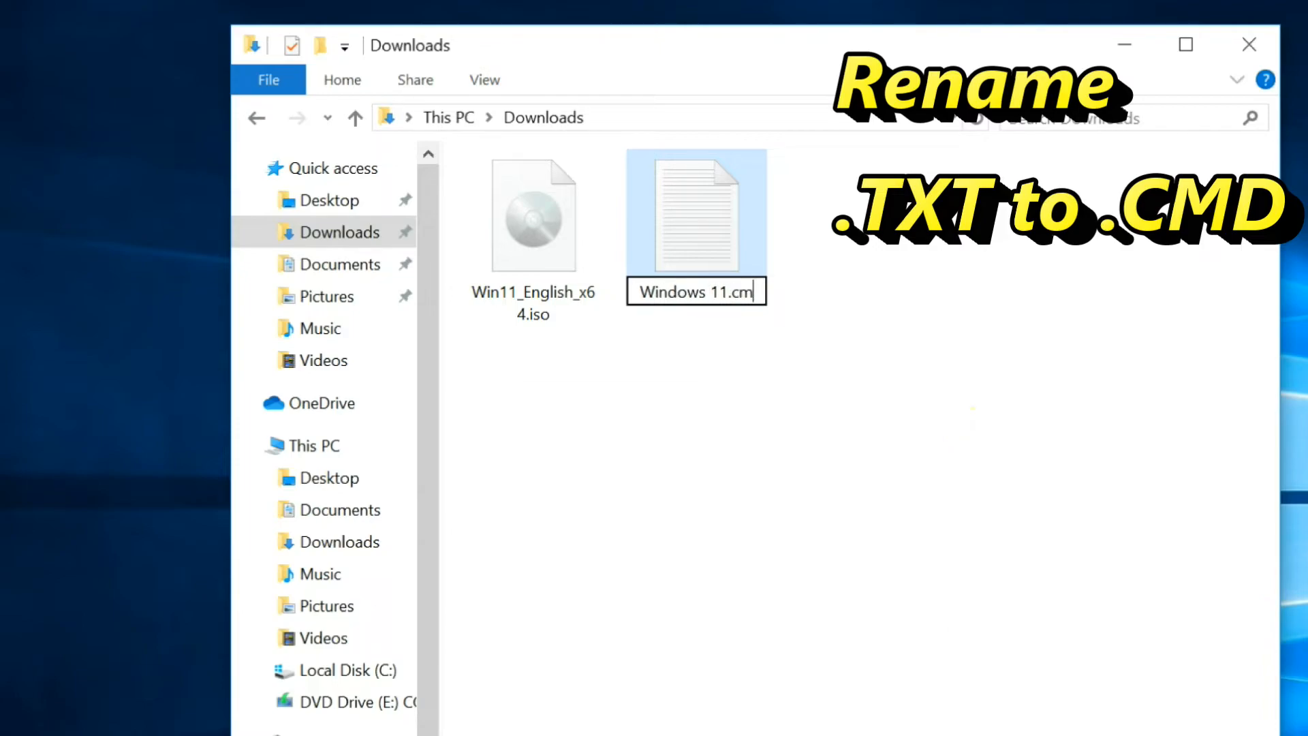
Rename the script from Windows 11.txt to Windows 11.cmd and confirm the extension change
{"action": "type", "text": "d"}
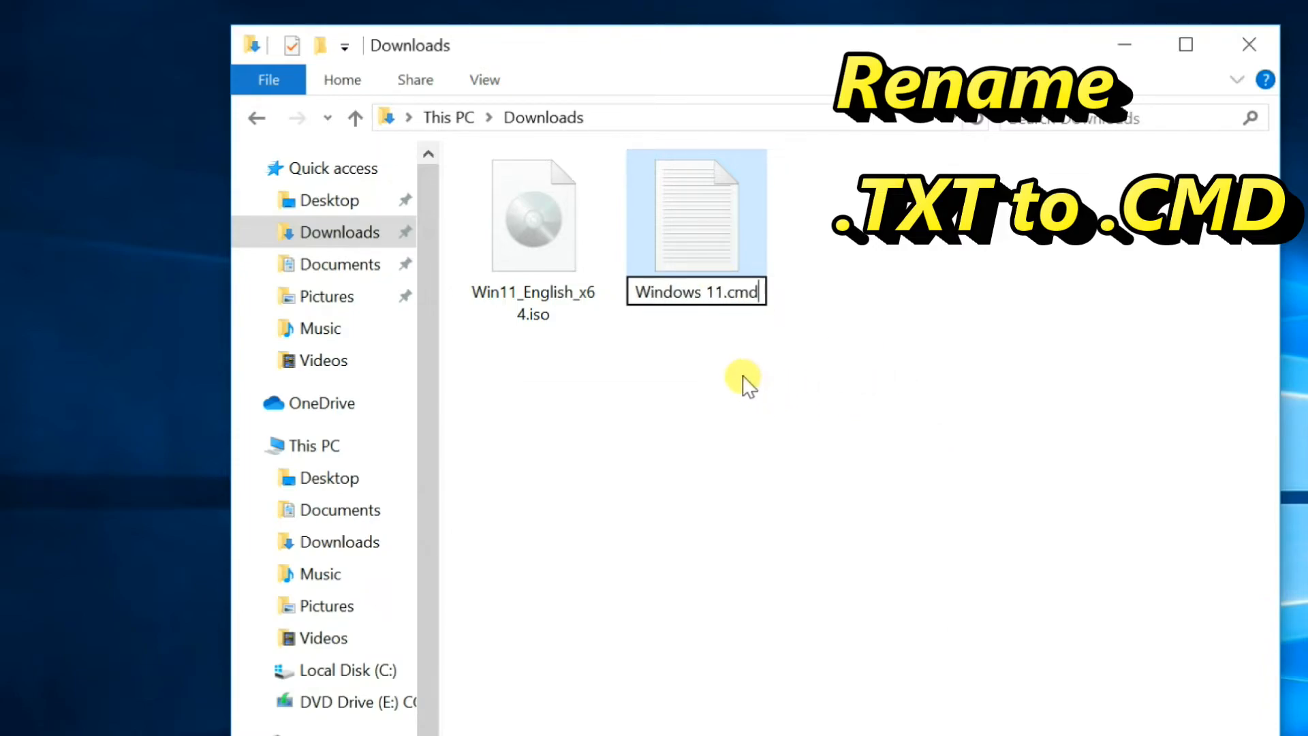
{"action": "key", "text": "Enter"}
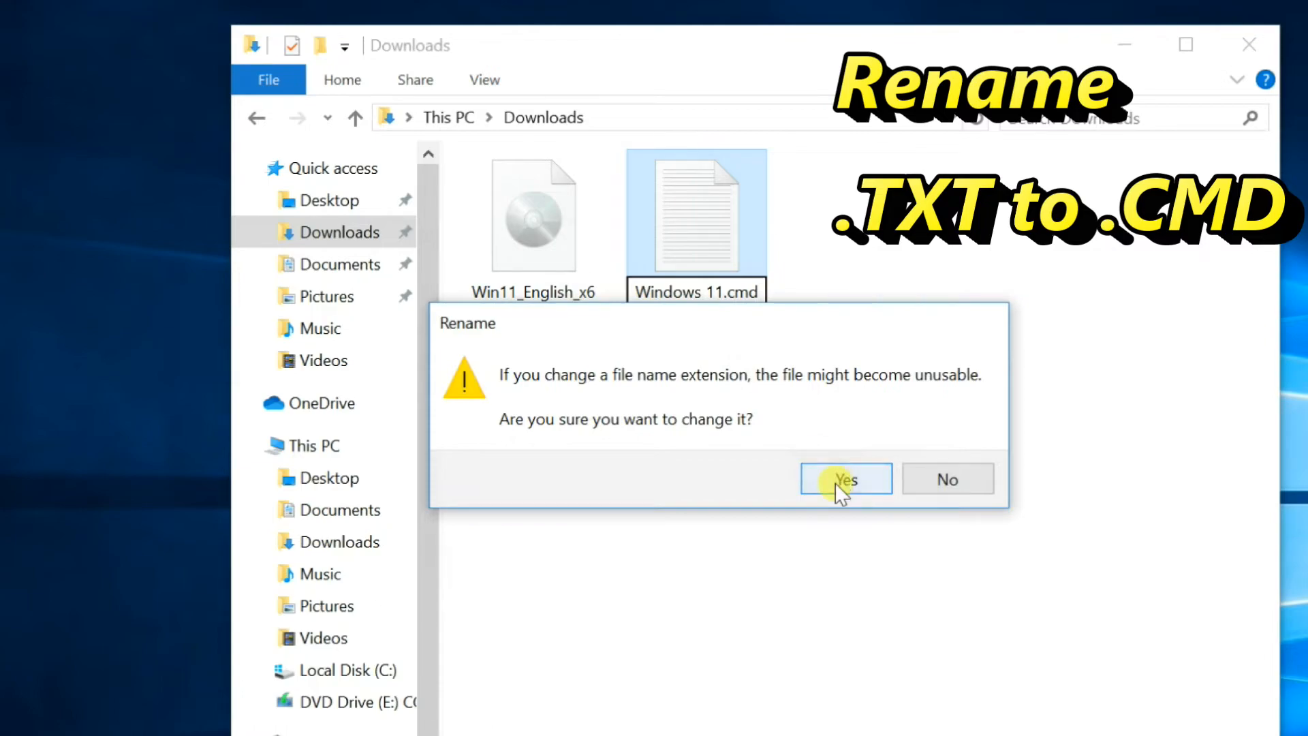
{"action": "left_click", "coordinate": [846, 479]}
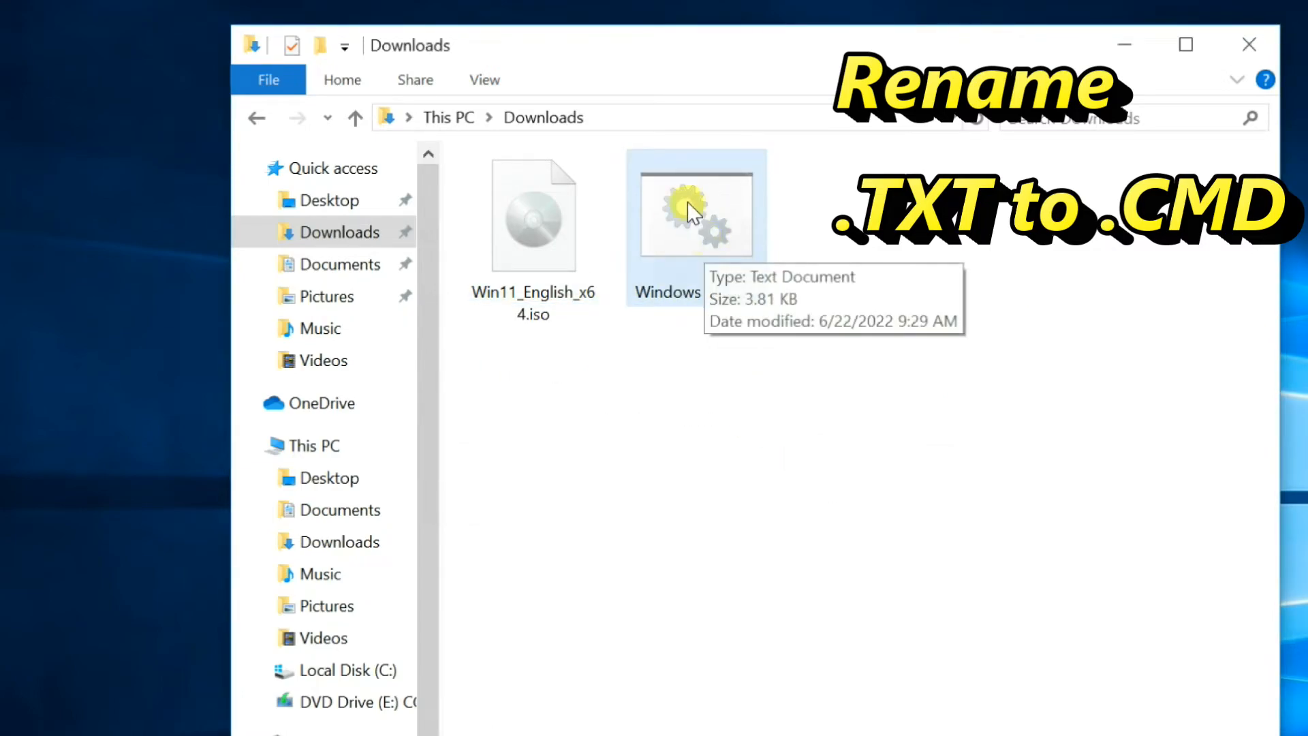
Run Windows 11.cmd as administrator, approving the security warning and UAC, to install the TPM check bypass
{"action": "right_click", "coordinate": [692, 214]}
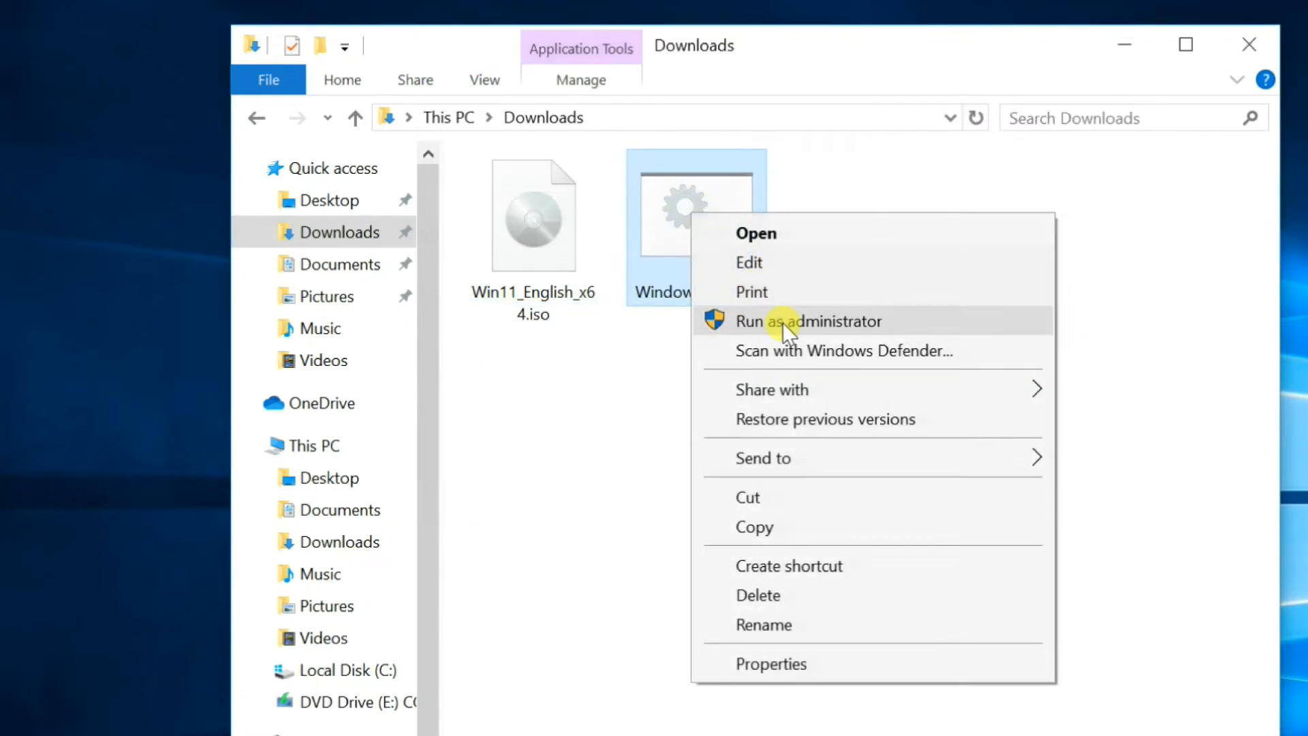
{"action": "left_click", "coordinate": [793, 321]}
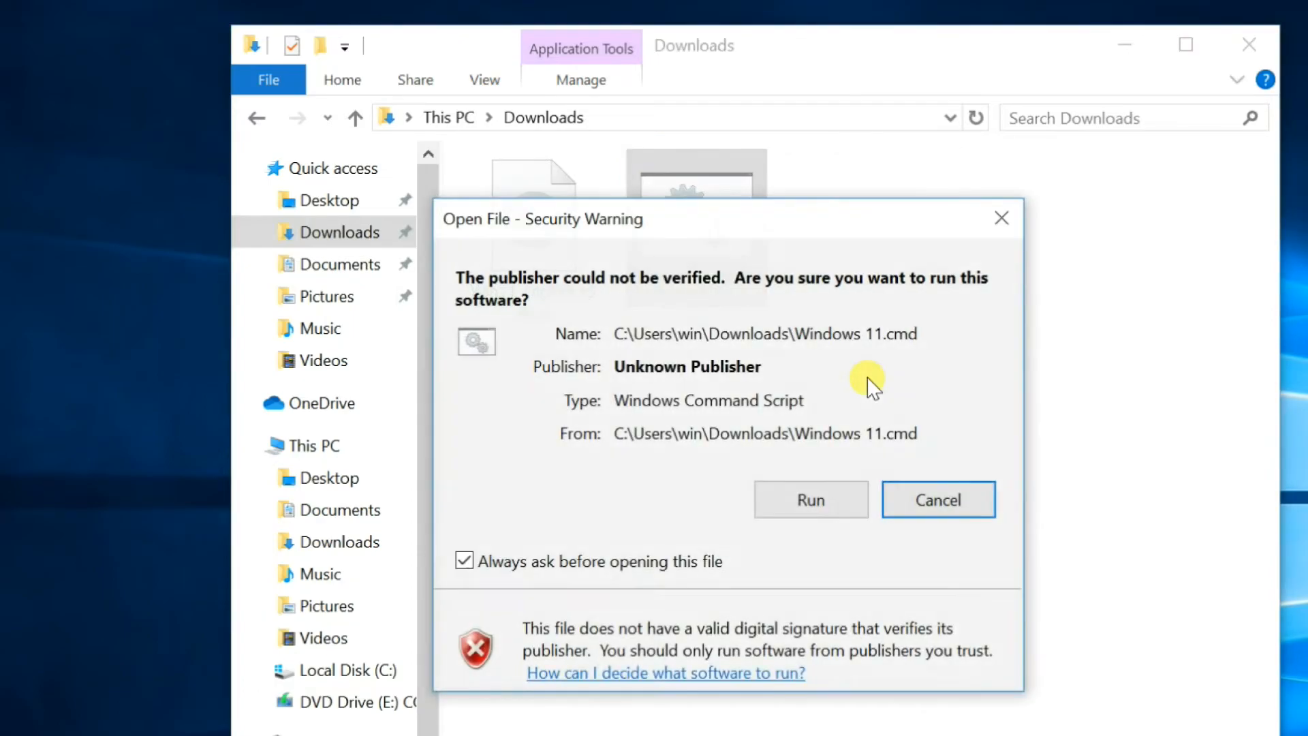
{"action": "left_click", "coordinate": [811, 499]}
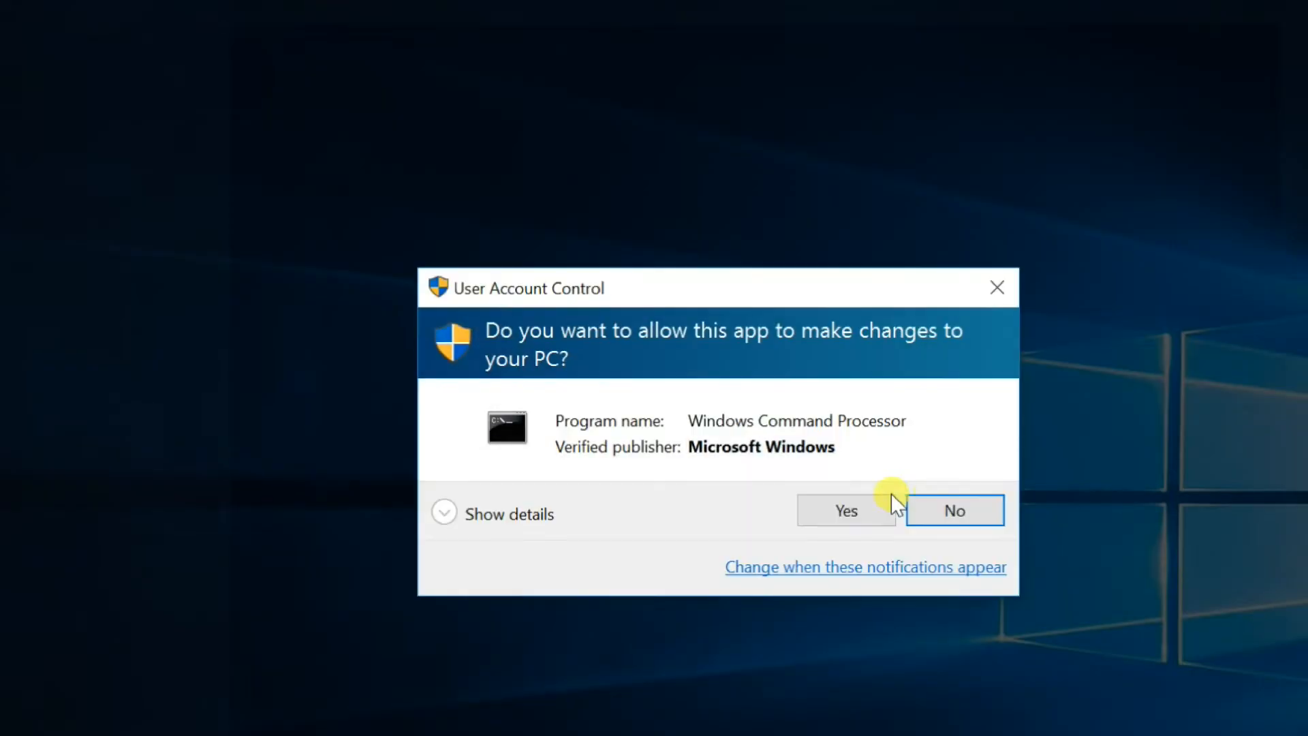
{"action": "left_click", "coordinate": [846, 511]}
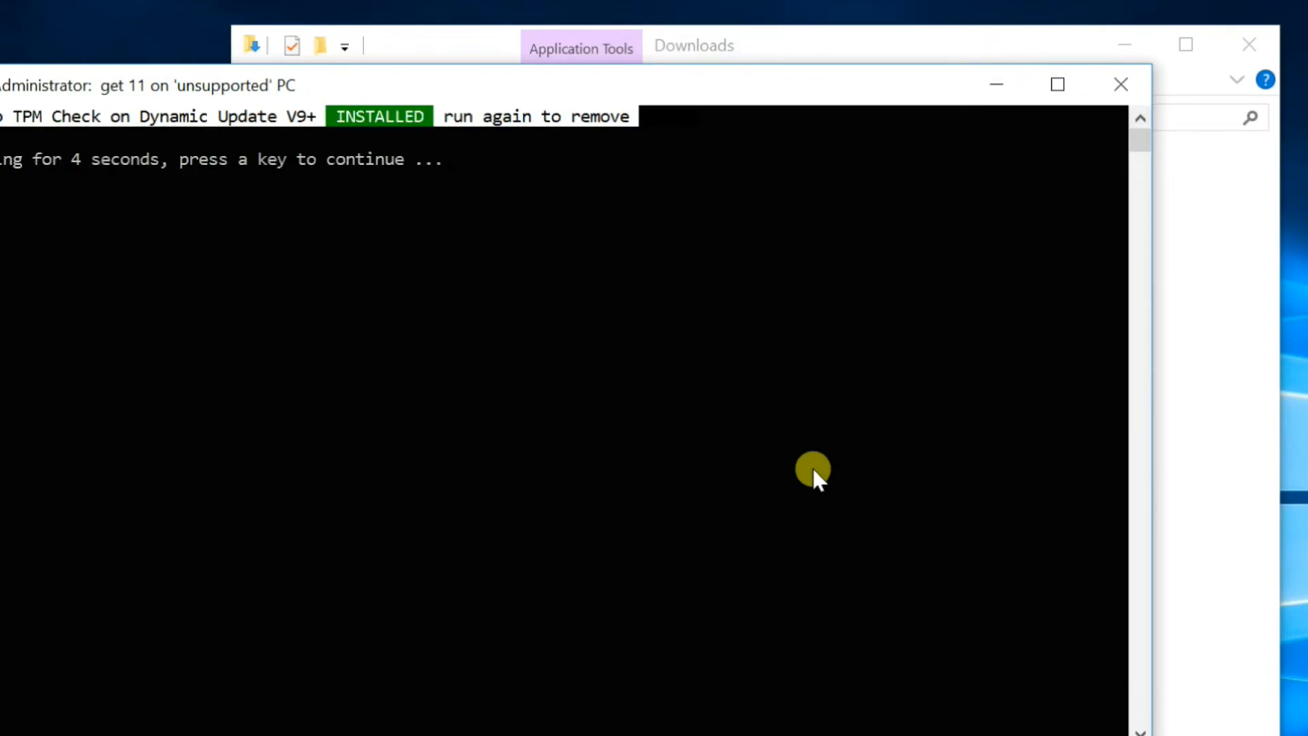
{"action": "mouse_move", "coordinate": [834, 300]}
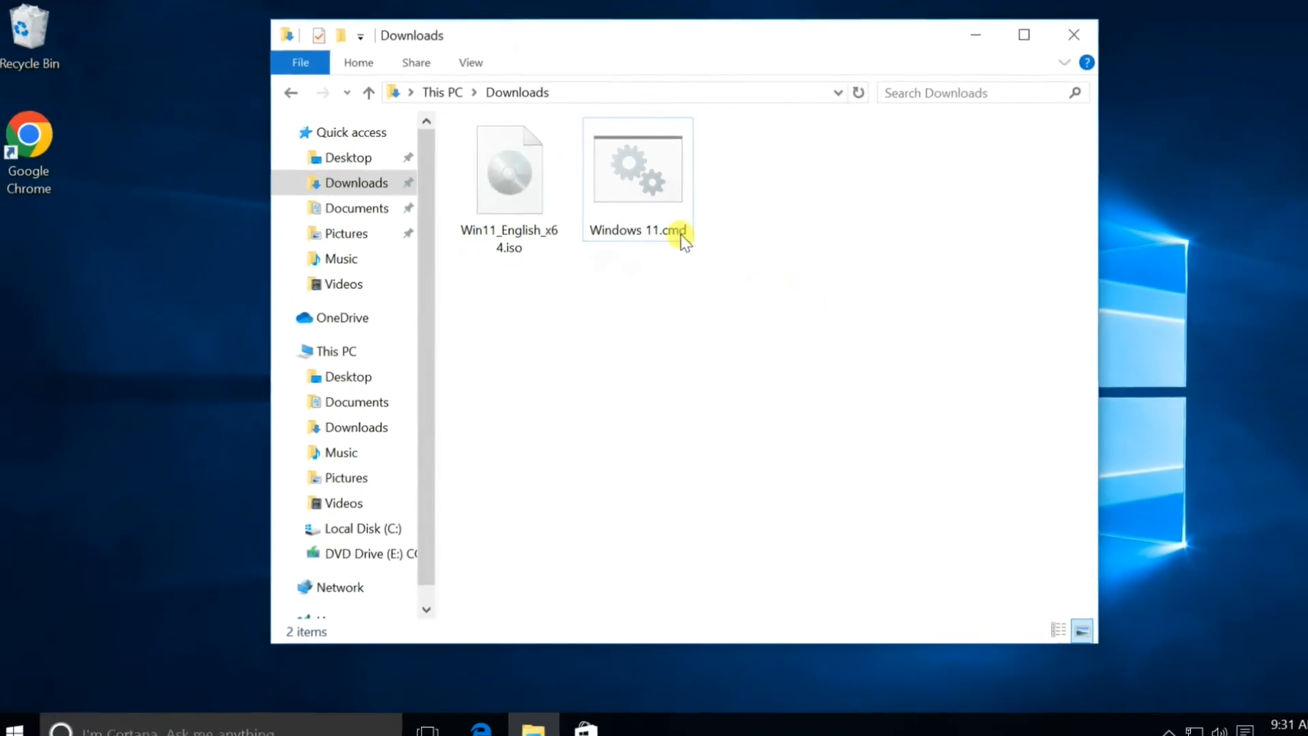
Relaunch setup.exe from the mounted DVD Drive (E:)
{"action": "left_click", "coordinate": [370, 540]}
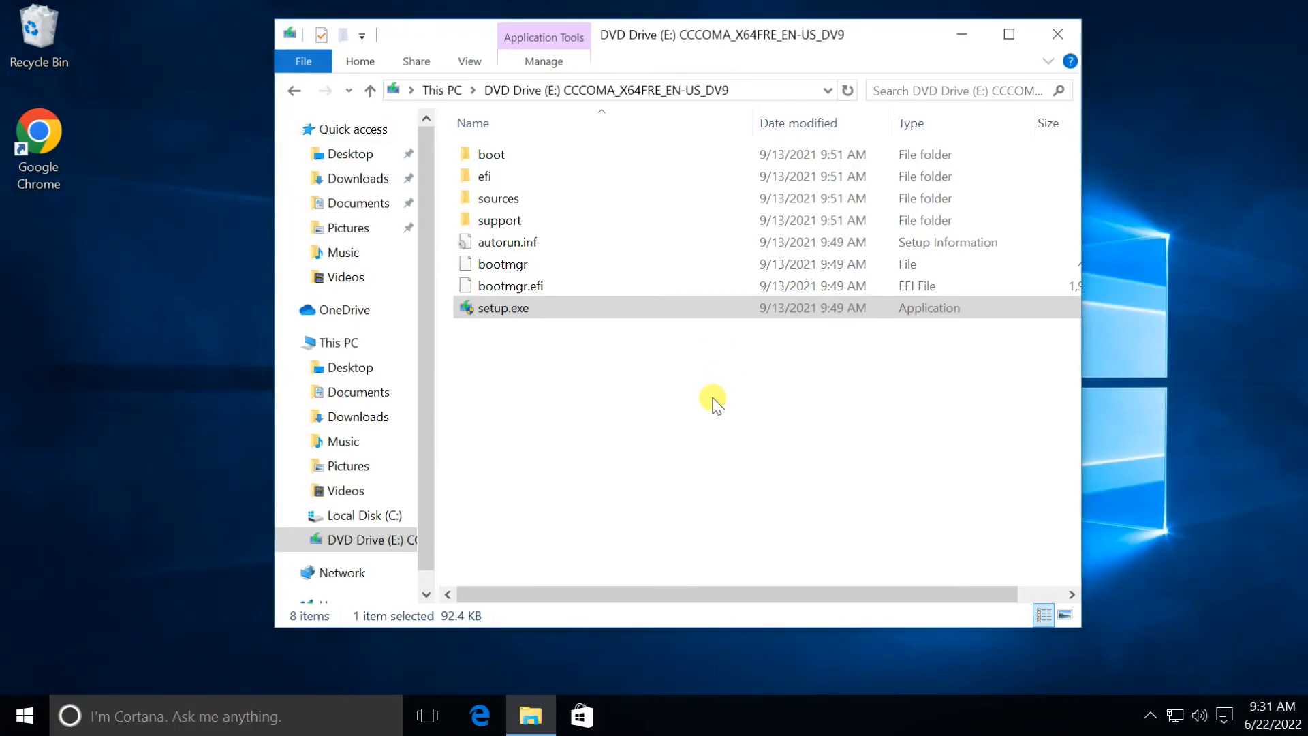
{"action": "double_click", "coordinate": [502, 308]}
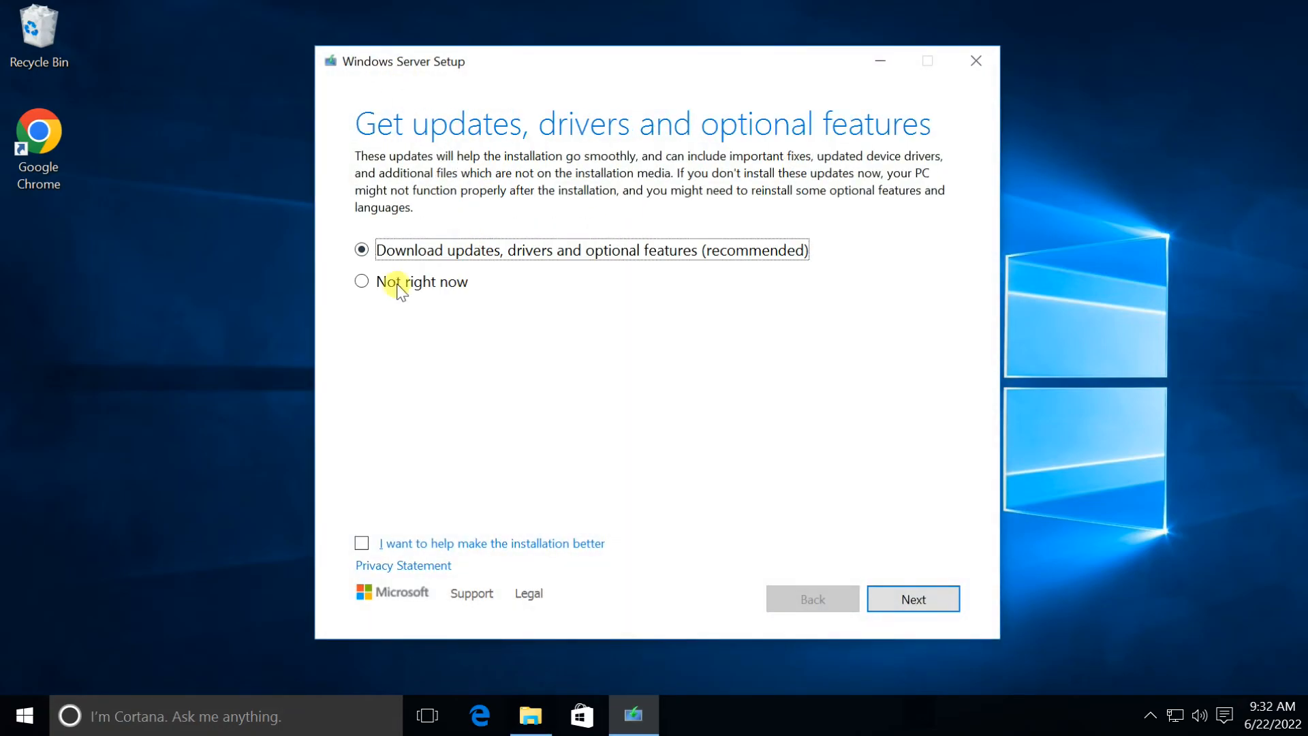
Skip updates, accept the license terms and keep the default what-to-keep choice to reach the readiness check
{"action": "left_click", "coordinate": [914, 599]}
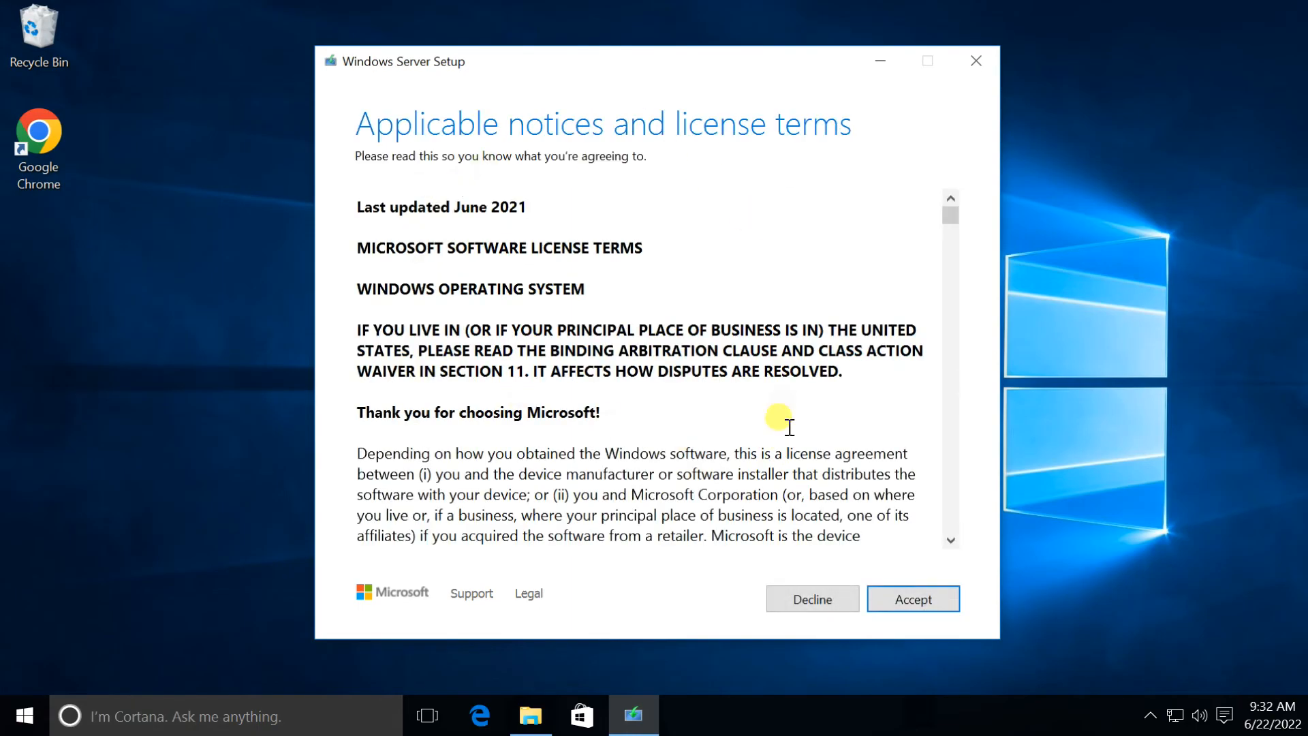
{"action": "left_click", "coordinate": [913, 599]}
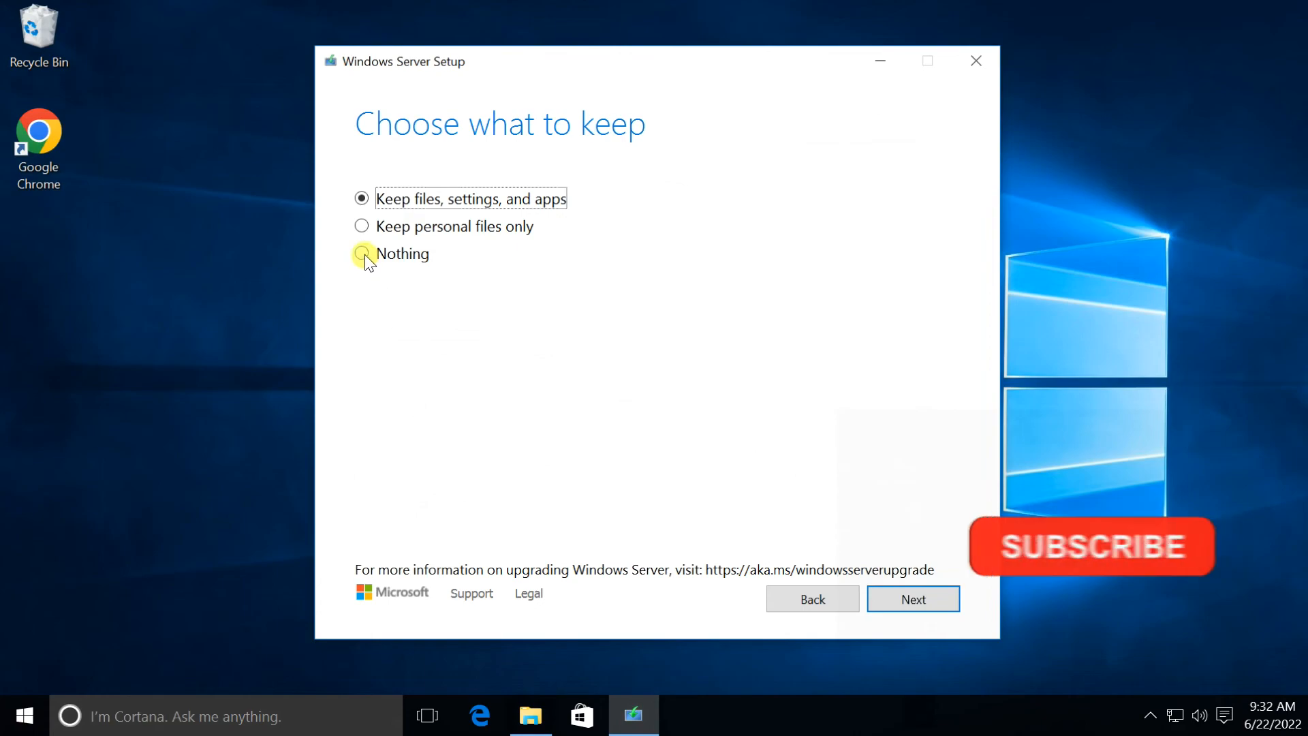
{"action": "left_click", "coordinate": [913, 599]}
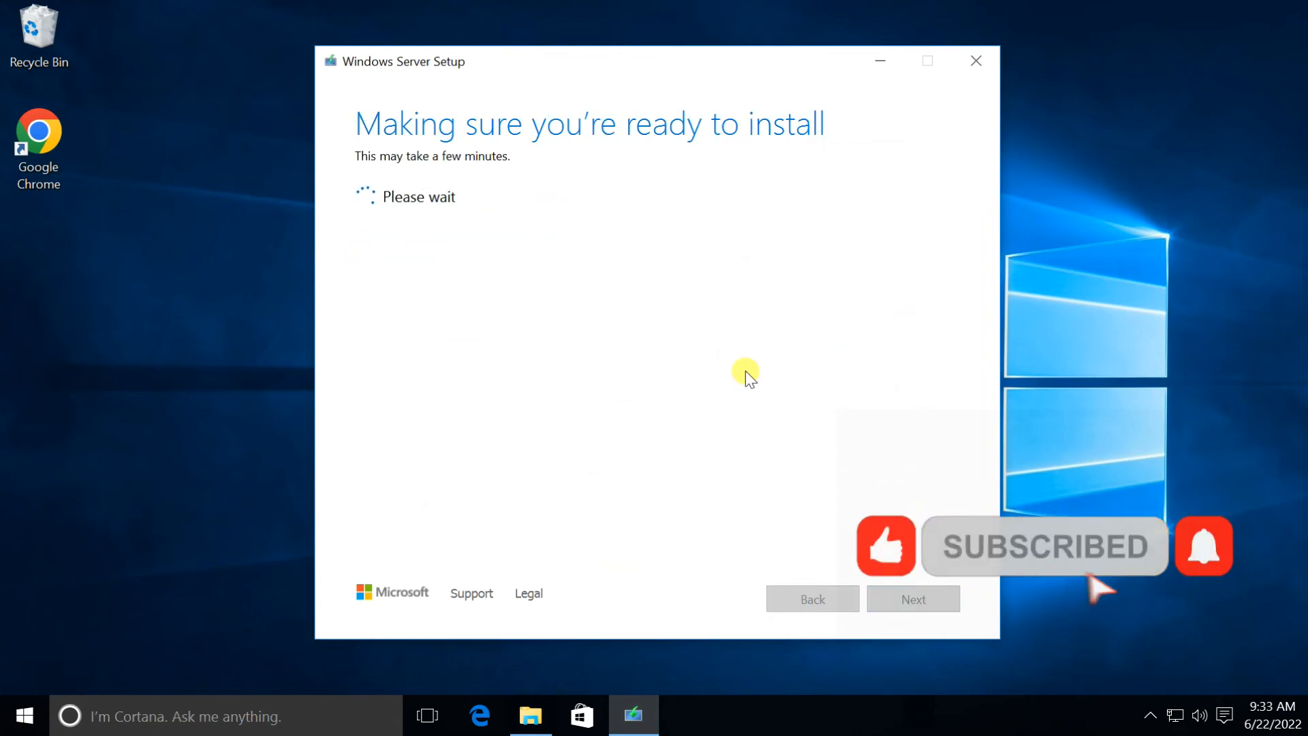
{"action": "mouse_move", "coordinate": [1213, 588]}
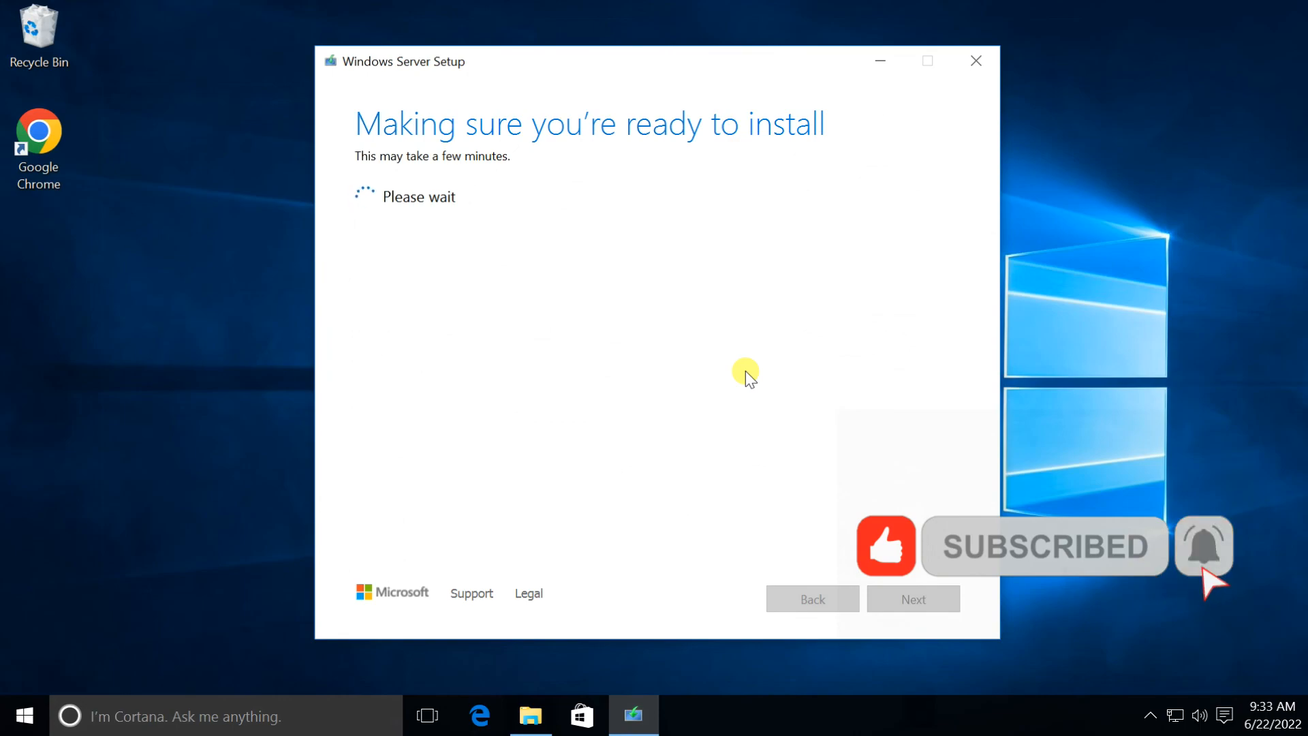